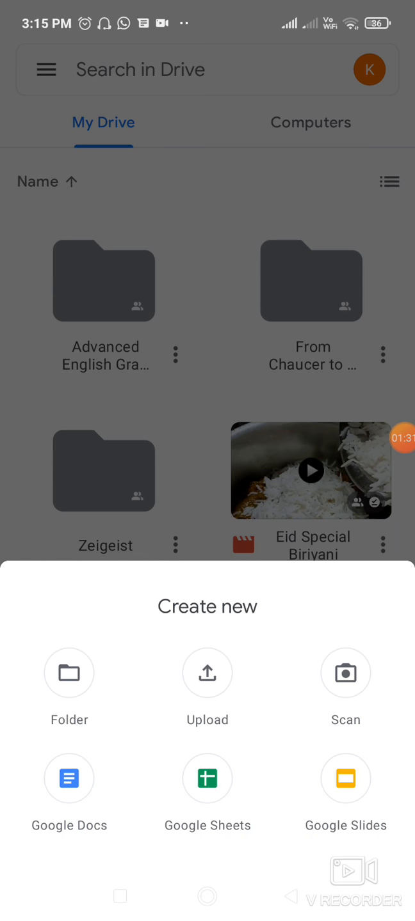
Upload the Covid 19 certificate PDF and show its file actions menu
click(207, 672)
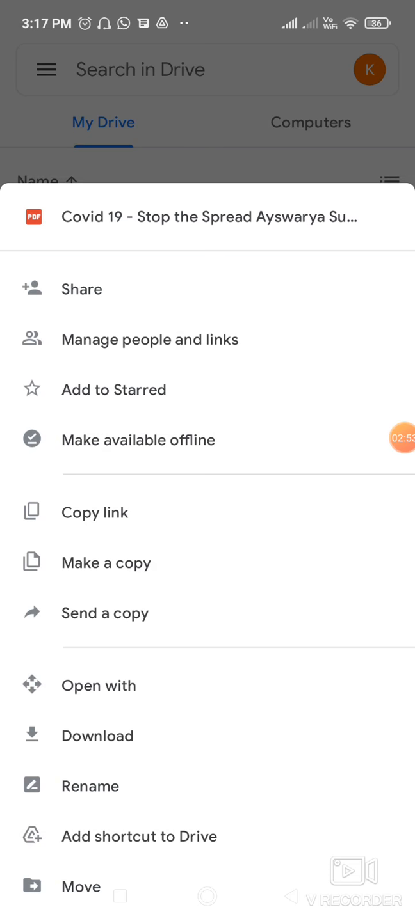
Open Manage people and links for the Covid 19 PDF
click(150, 339)
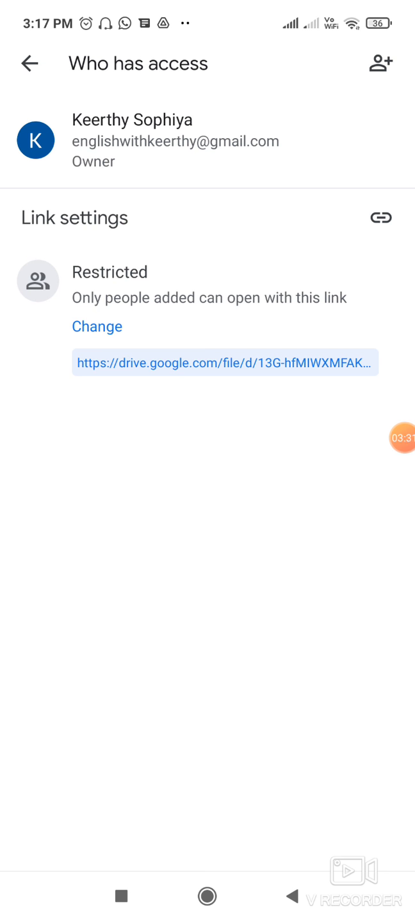
Change the Covid 19 PDF's link from Restricted to Anyone with the link as viewer
click(96, 326)
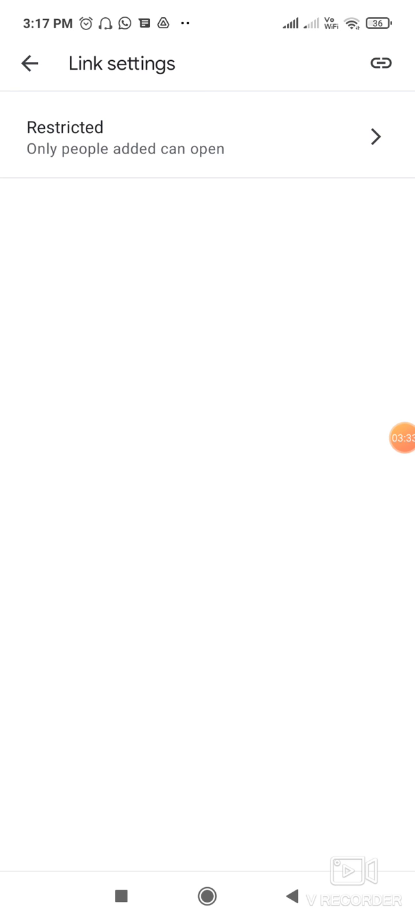
click(208, 137)
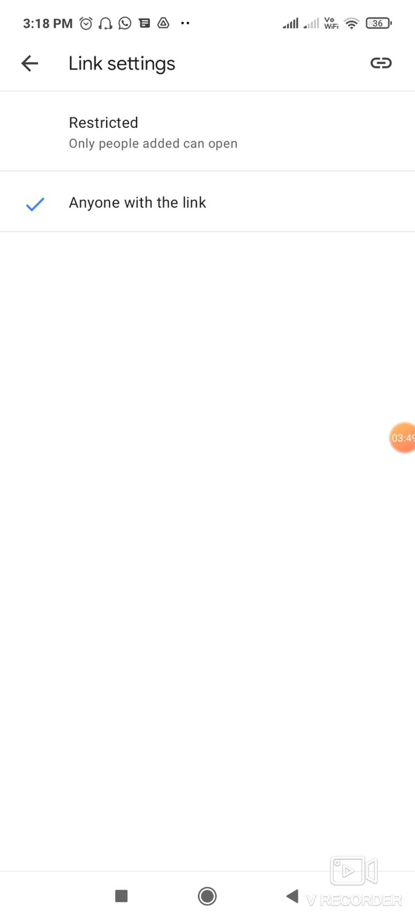
click(137, 202)
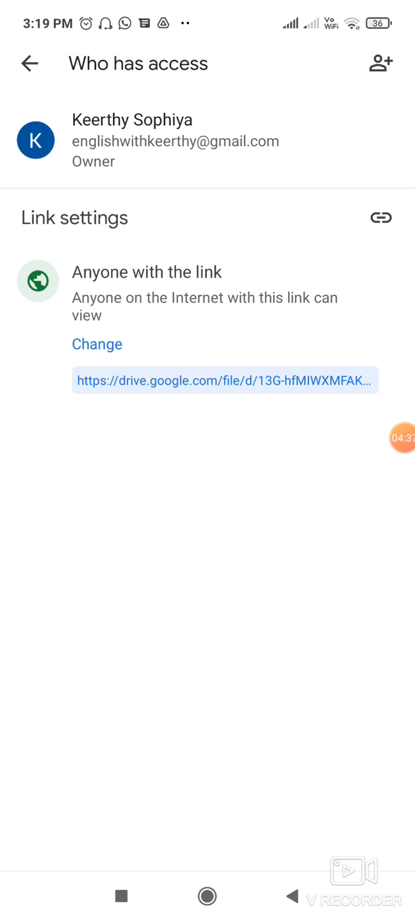
Go back to My Drive, where the shared Covid 19 PDF is listed
click(29, 63)
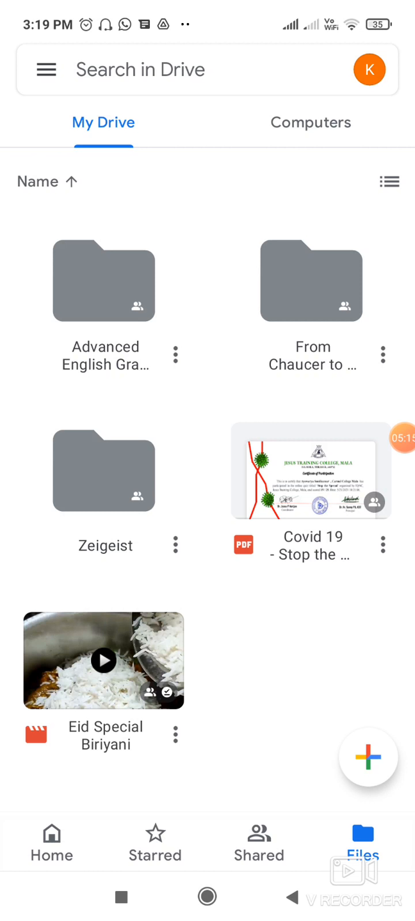
Upload the (NEW)Full Project .docx file from the Recent list
click(367, 757)
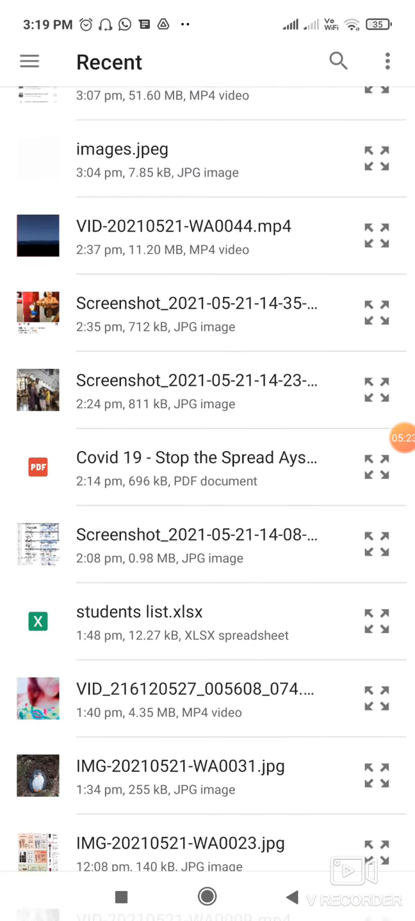
scroll(down, 3)
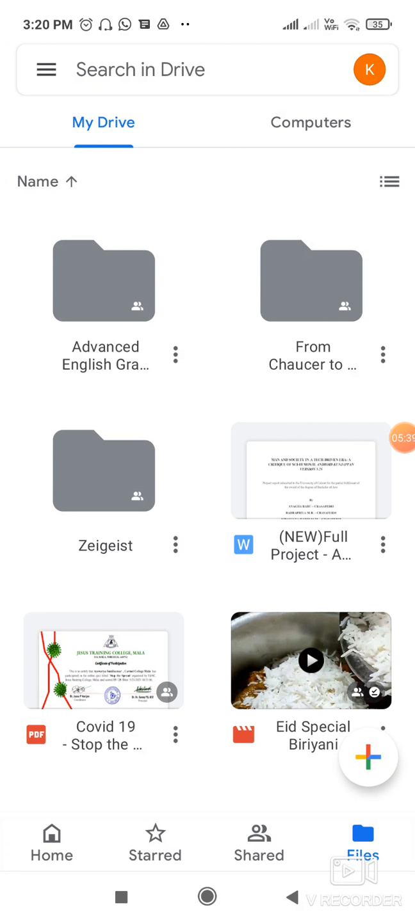
Set the Full Project document's link to Anyone with the link as Editor, then return
click(381, 544)
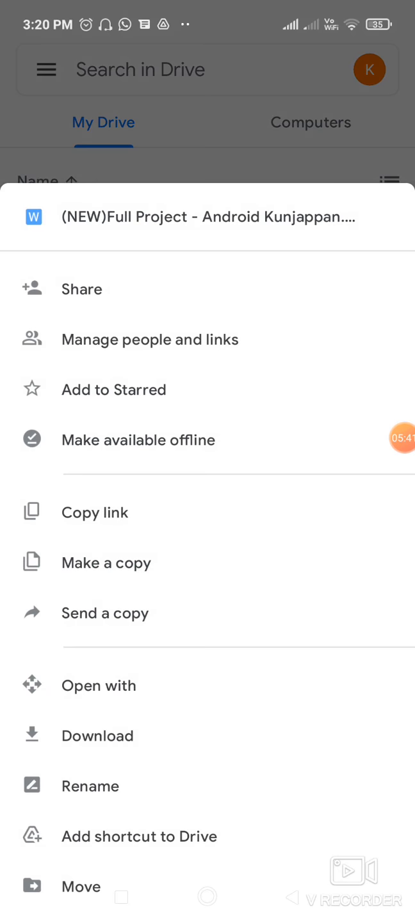
click(149, 339)
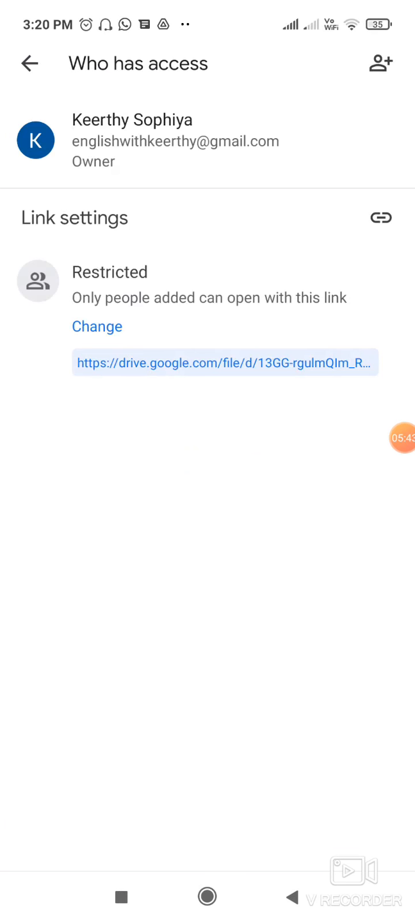
click(97, 327)
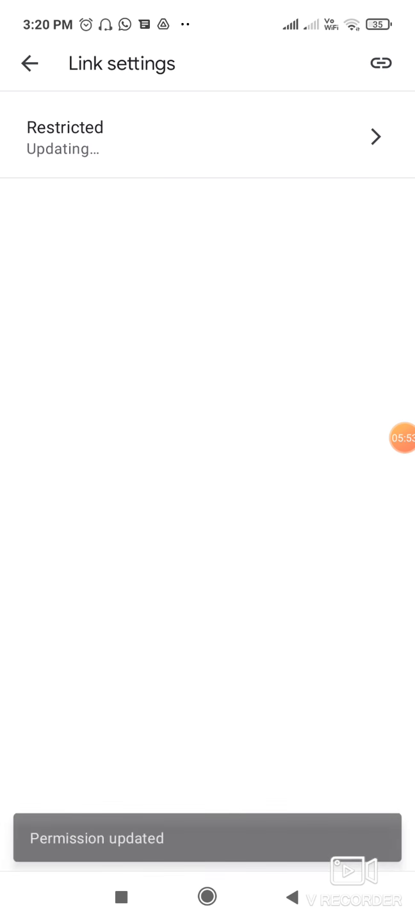
click(207, 210)
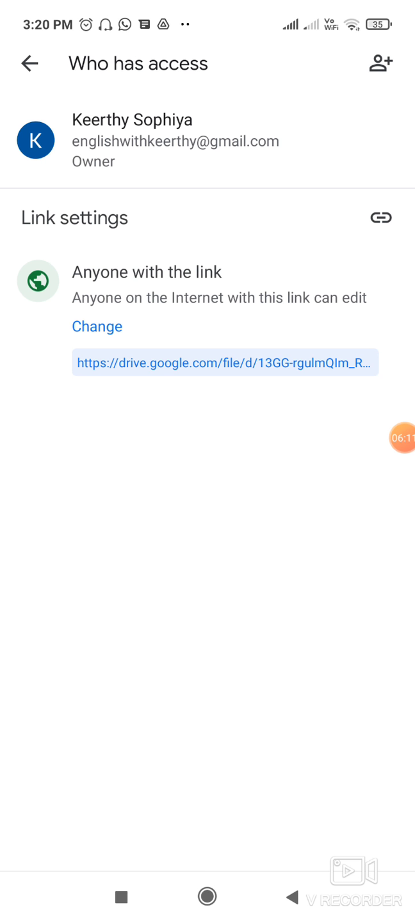
click(29, 63)
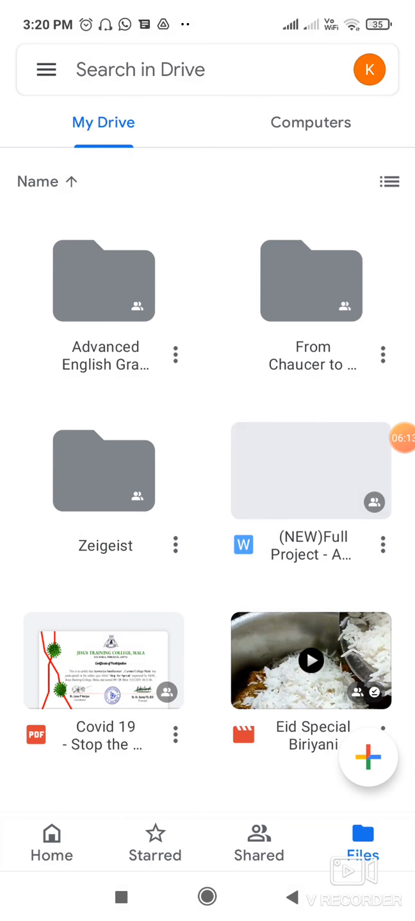